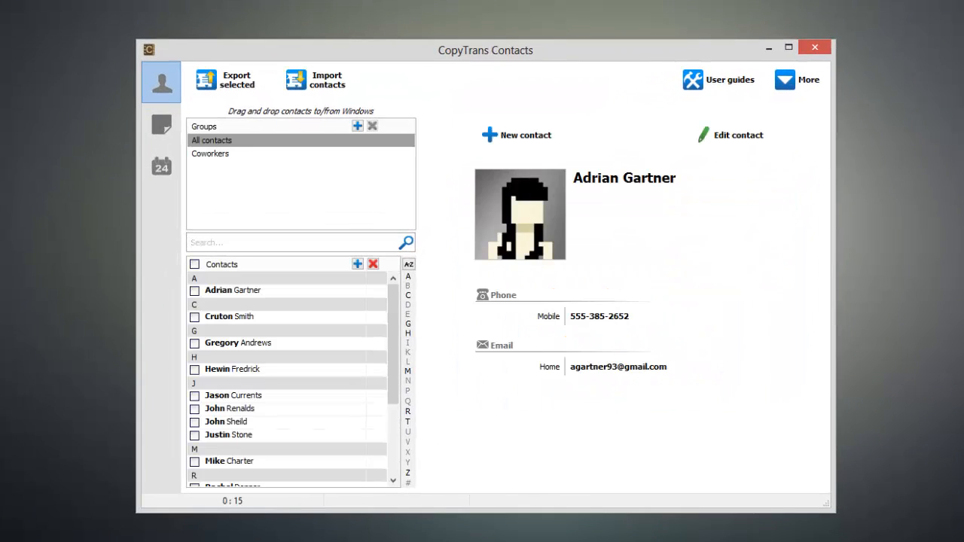
# Switch to the Calendars section and start a new event on December 14, 2012.
pyautogui.click(161, 165)
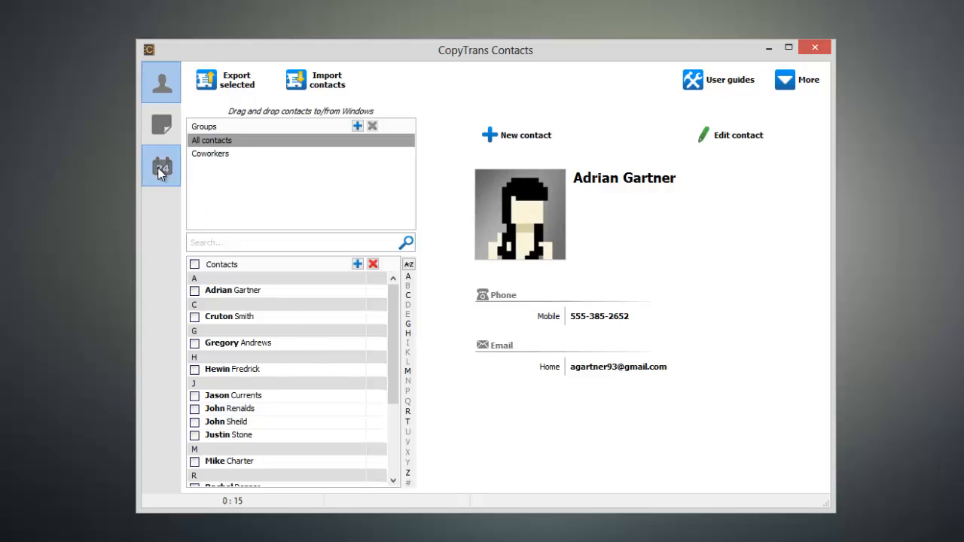
pyautogui.click(162, 166)
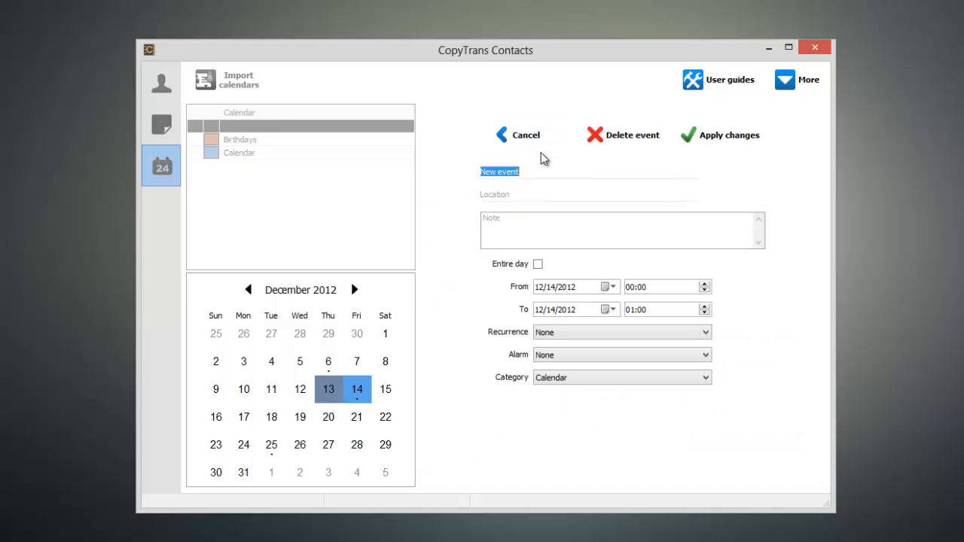
# Title the event 'Steve's Birthday', location 'Steve's House', note 'Bring present.'.
pyautogui.write("Steve's Birthday")
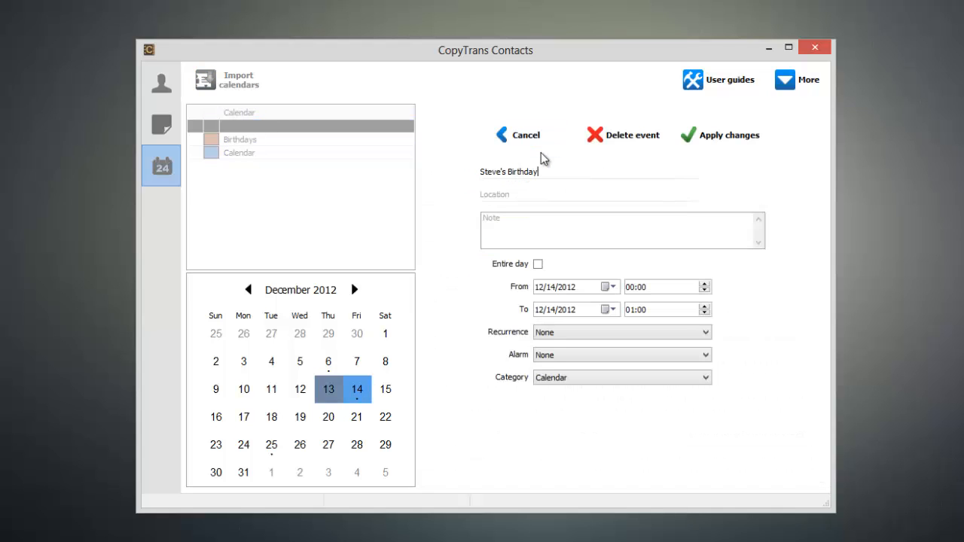
pyautogui.write("Steve's House")
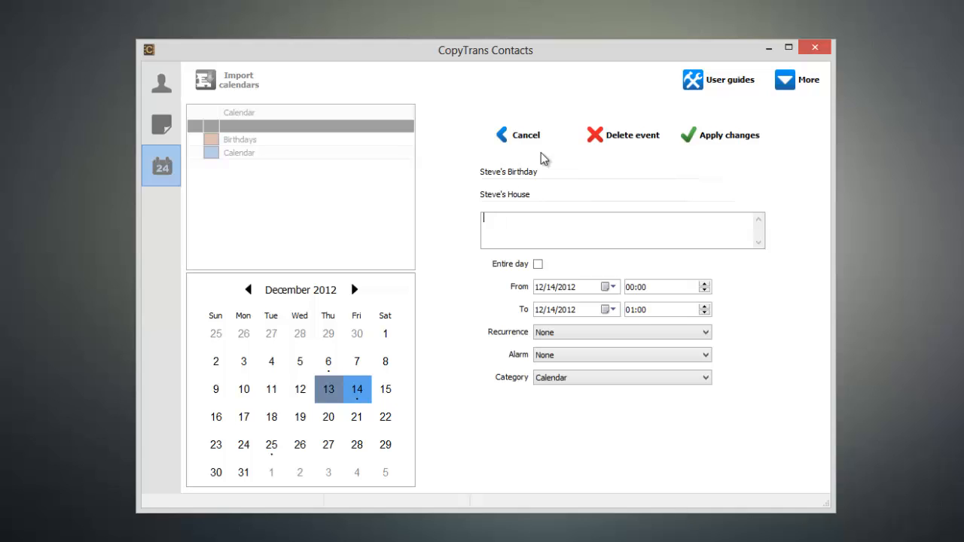
pyautogui.write('Bring present.')
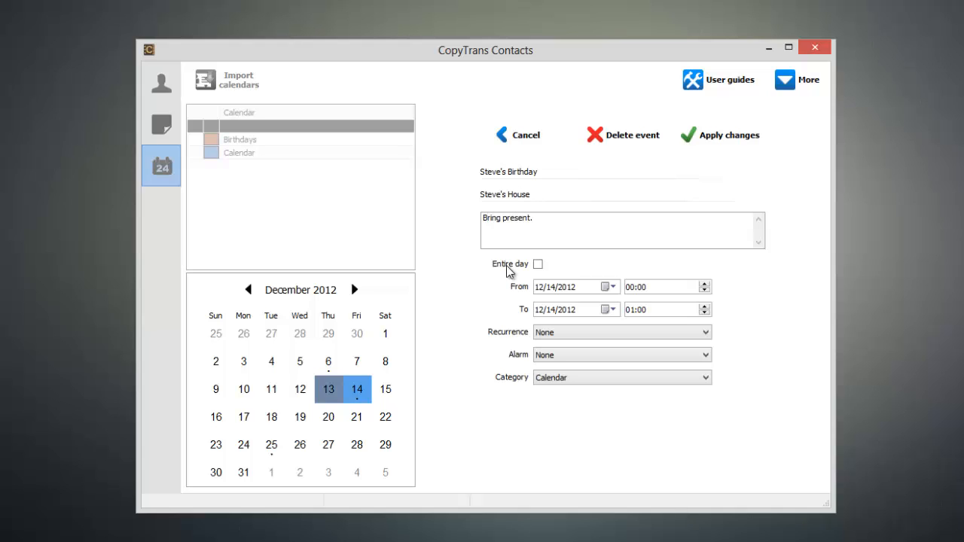
pyautogui.moveTo(498, 284)
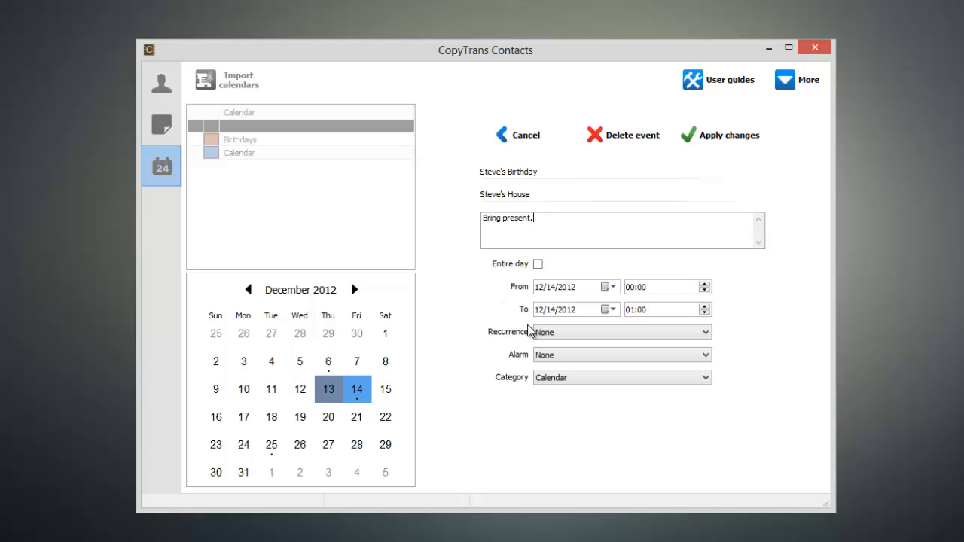
# Repeat Every Year, alarms 15 and 5 minutes before, category Birthdays.
pyautogui.click(621, 333)
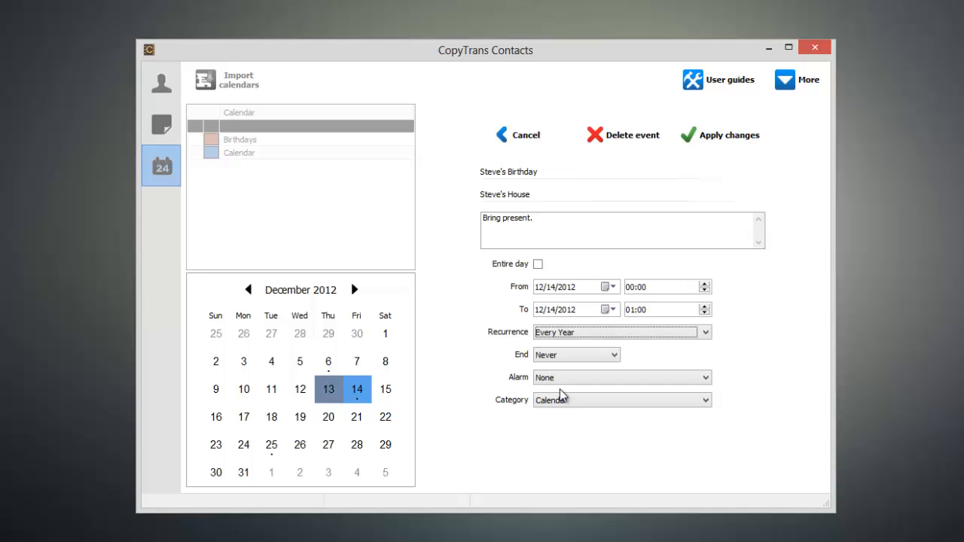
pyautogui.moveTo(564, 394)
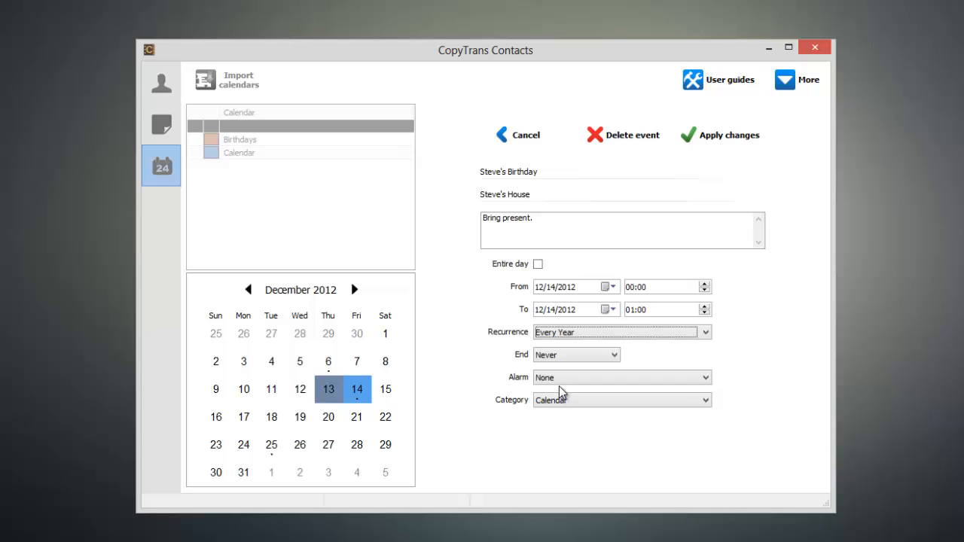
pyautogui.click(623, 377)
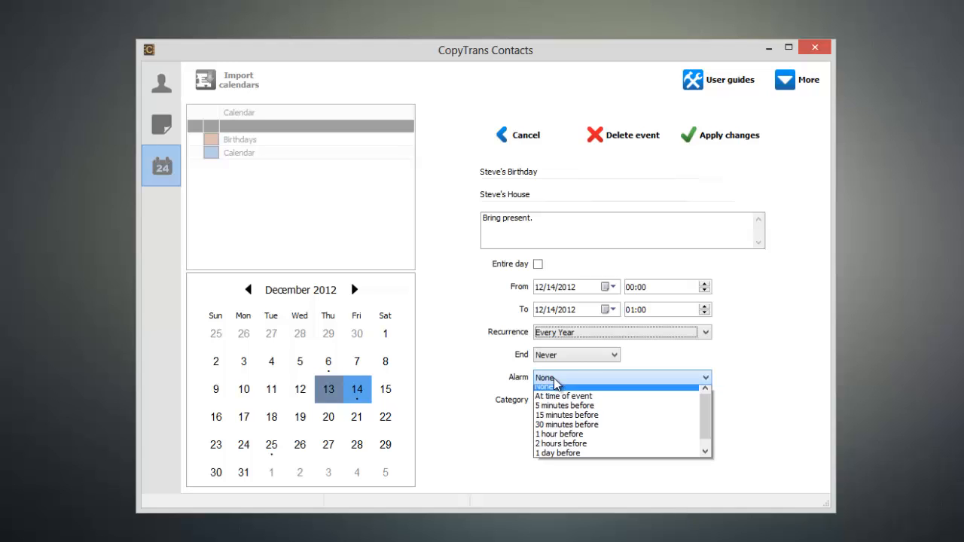
pyautogui.moveTo(565, 419)
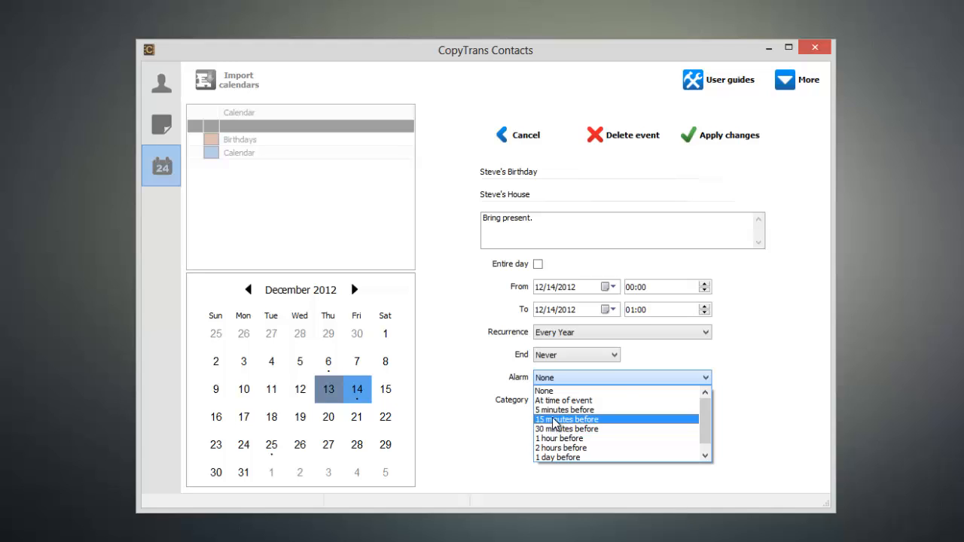
pyautogui.click(566, 419)
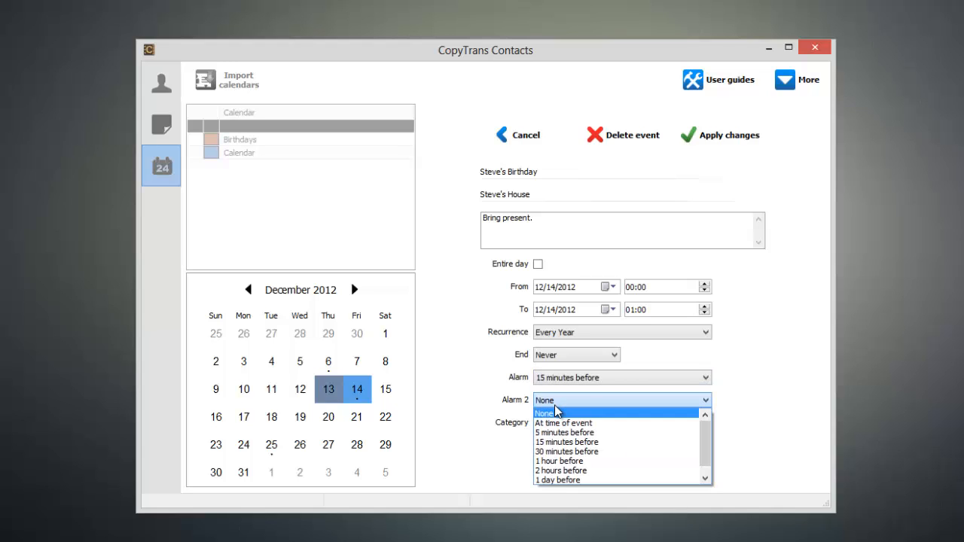
pyautogui.click(565, 432)
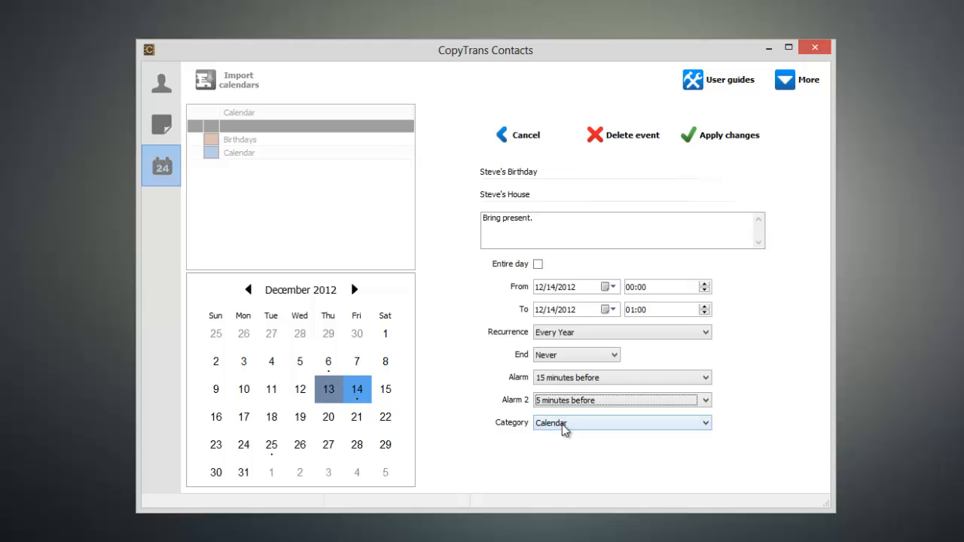
pyautogui.click(552, 422)
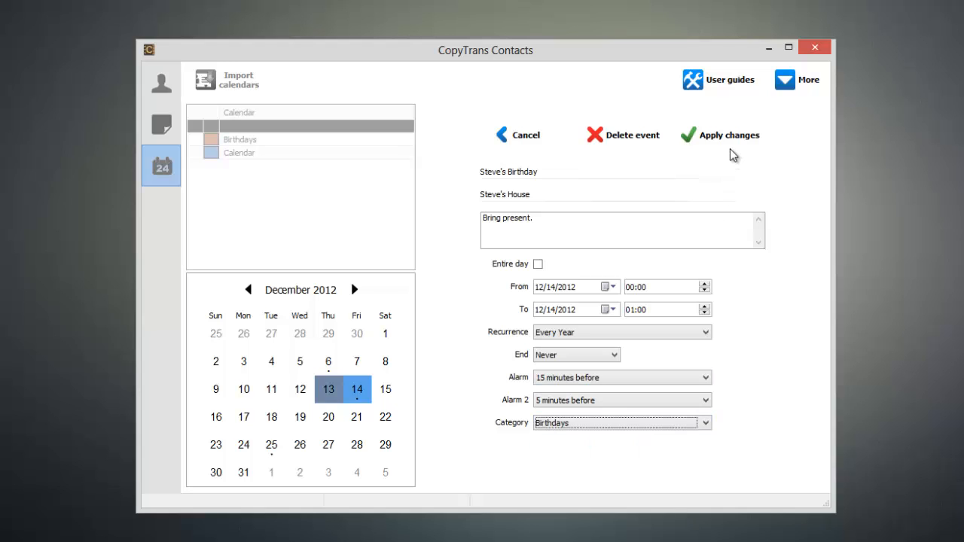
# Apply changes so Steve's Birthday appears at midnight on December 14, 2012.
pyautogui.click(728, 135)
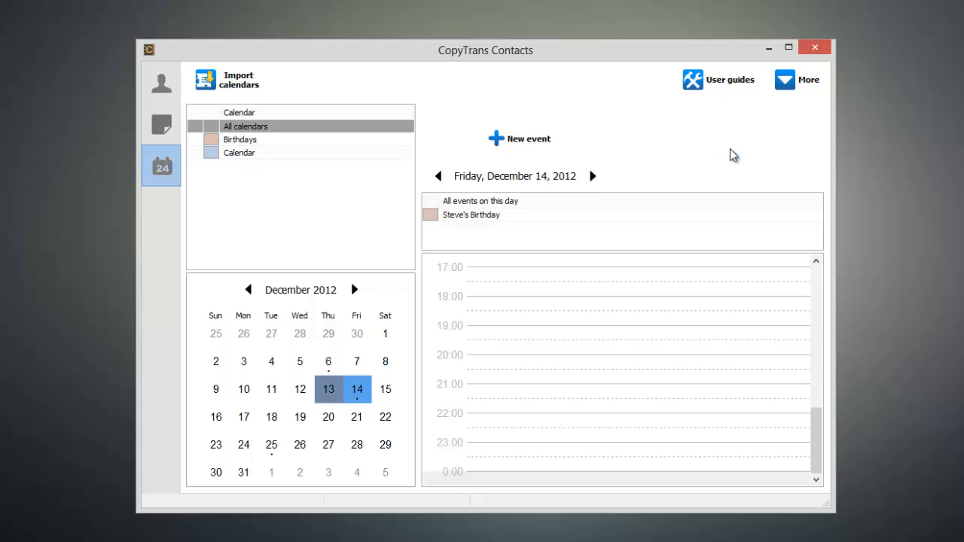
pyautogui.moveTo(773, 139)
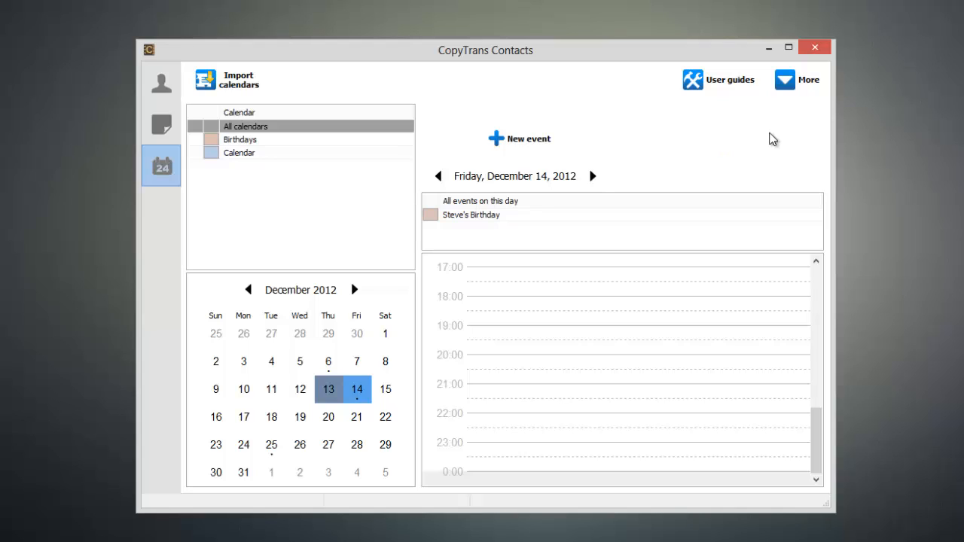
pyautogui.scroll(3)
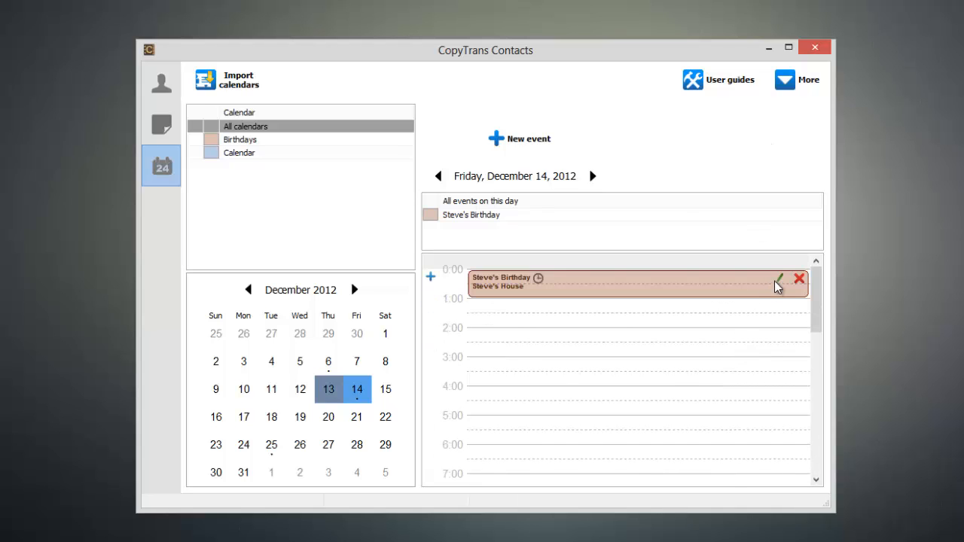
# Edit Steve's Birthday to start at 1:00 and apply the change.
pyautogui.click(780, 282)
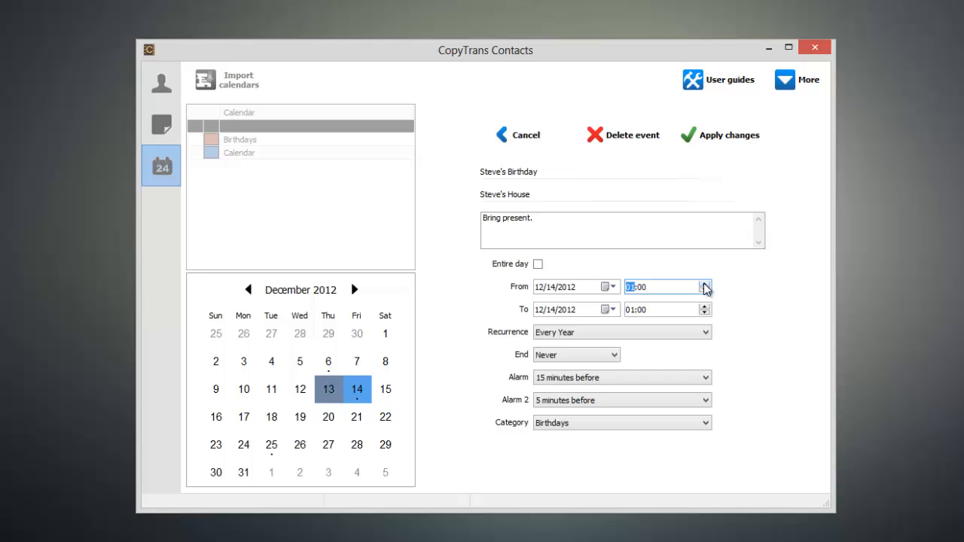
pyautogui.click(720, 136)
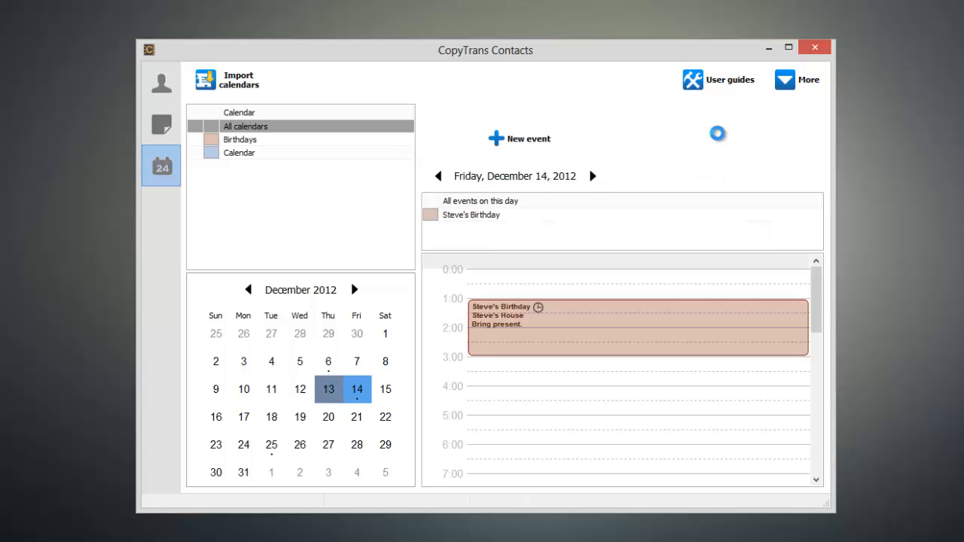